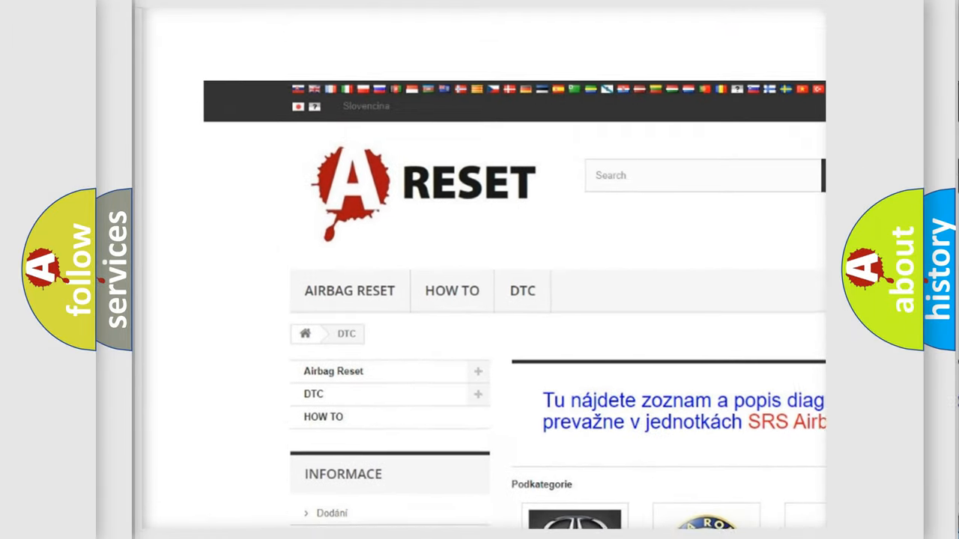
pyautogui.scroll(-3)
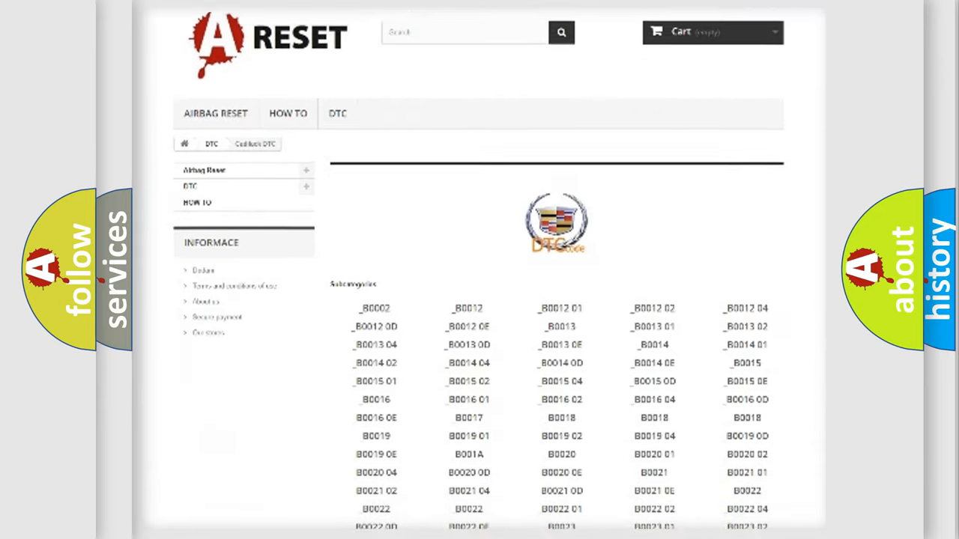
pyautogui.scroll(-3)
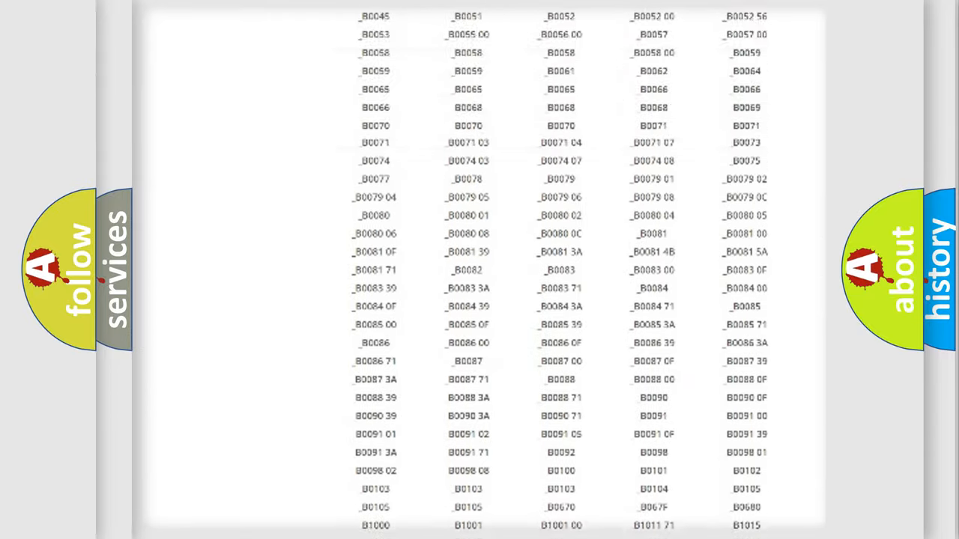